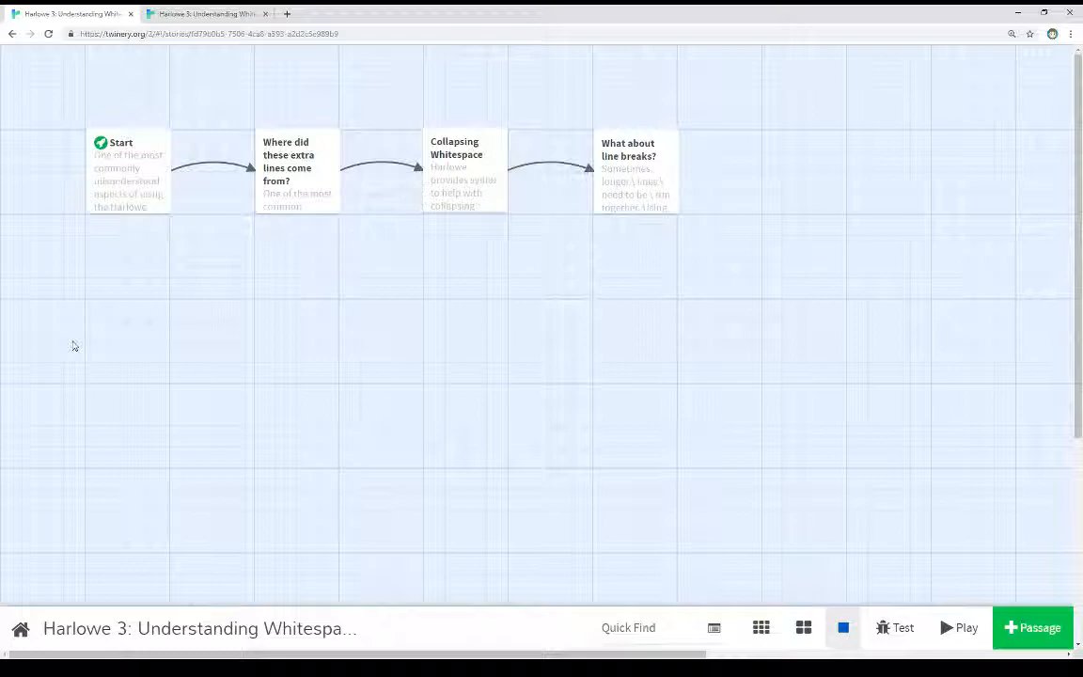
Play the 'Harlowe 3: Understanding Whitespace' story from its Start passage.
left_click(959, 628)
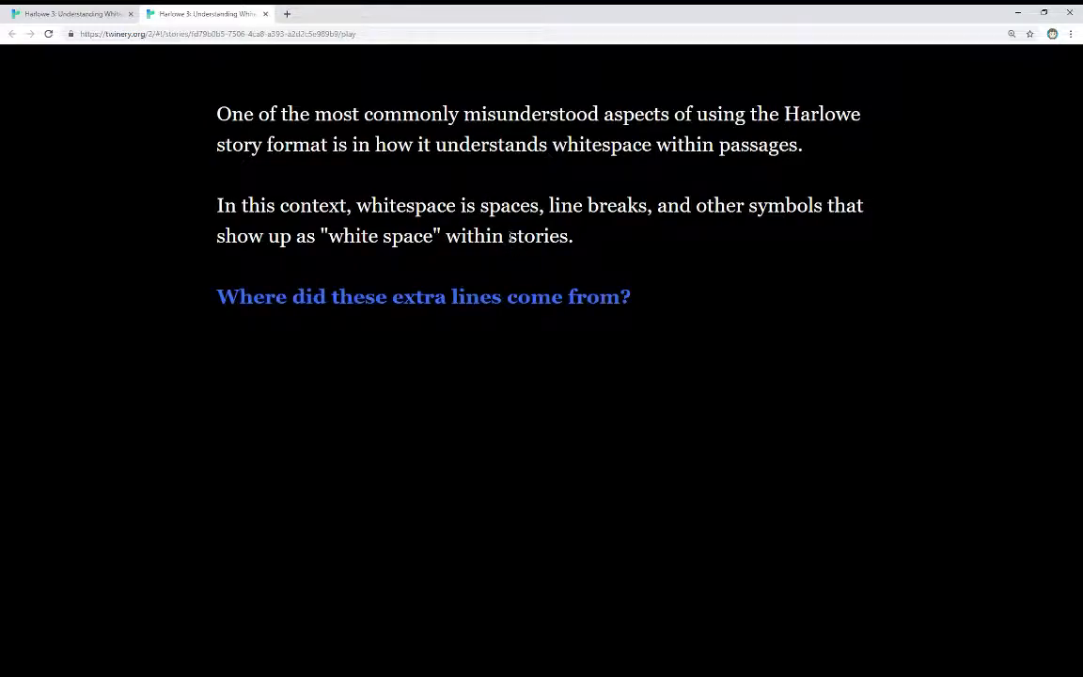
mouse_move(303, 181)
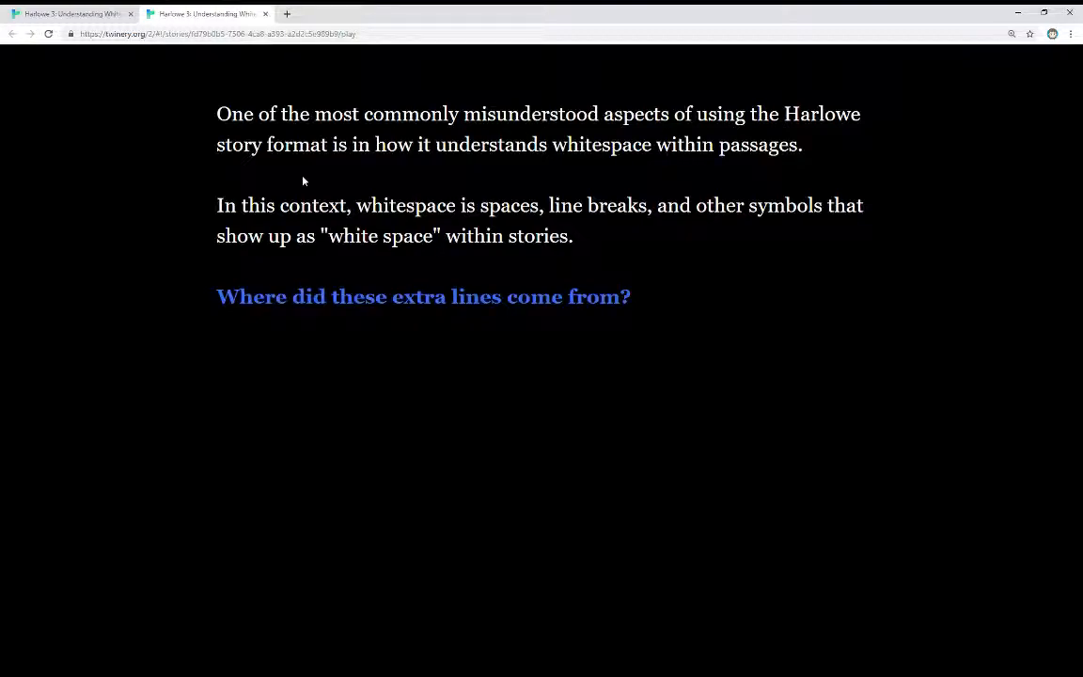
Follow the 'Where did these extra lines come from?' link and highlight the blank lines above 27.
left_click(421, 297)
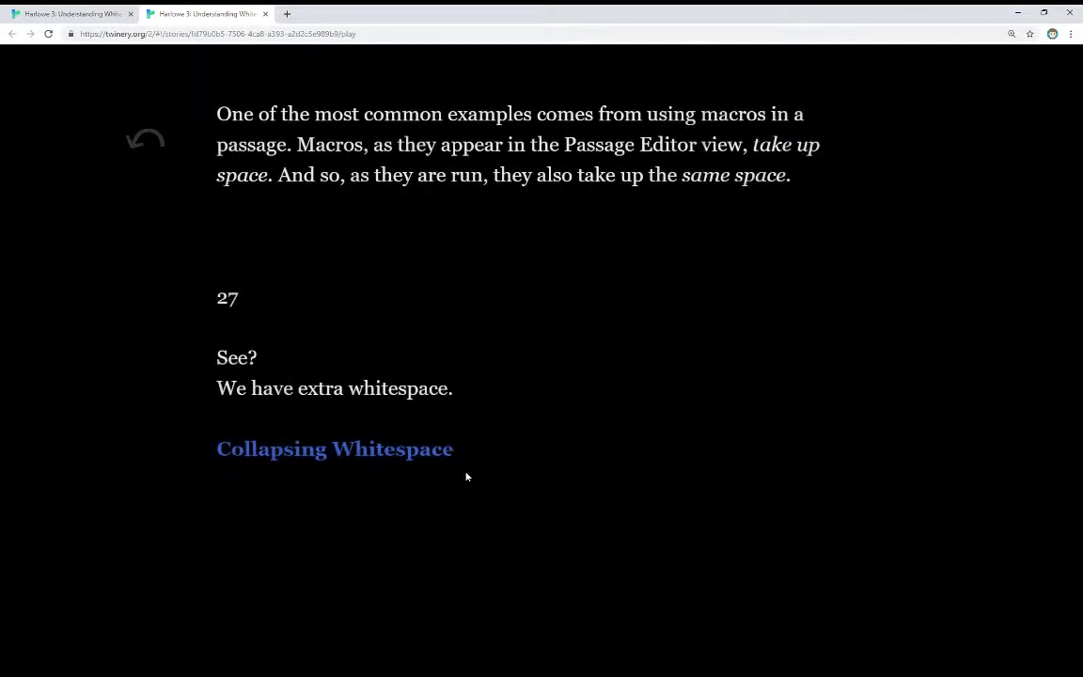
mouse_move(489, 474)
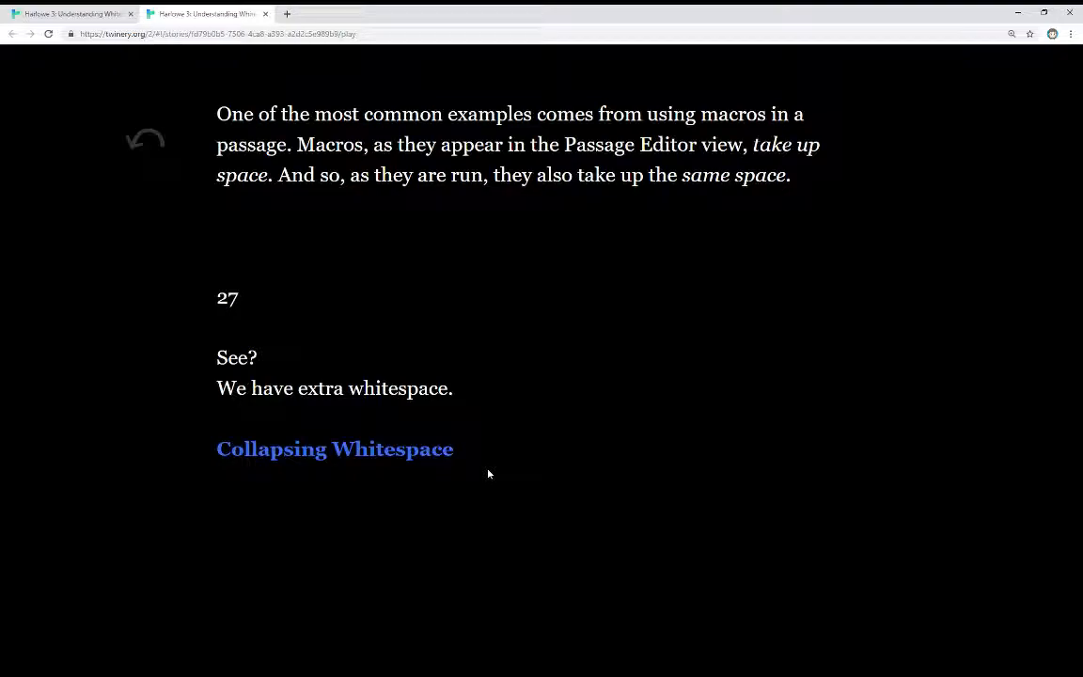
mouse_move(216, 248)
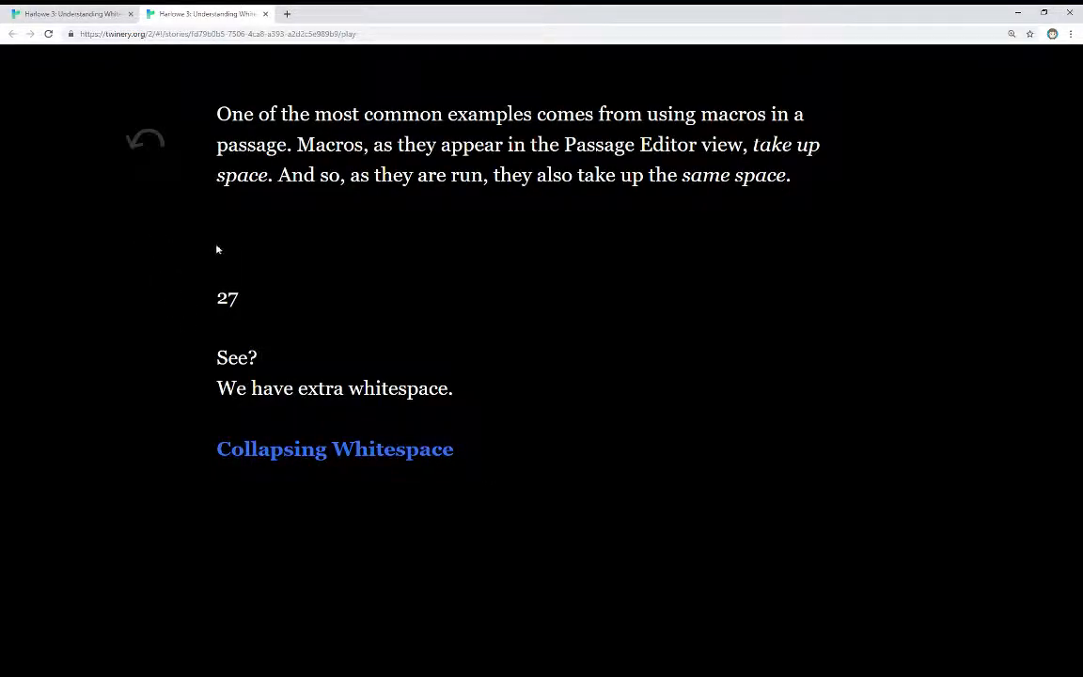
left_click_drag(218, 216, 227, 299)
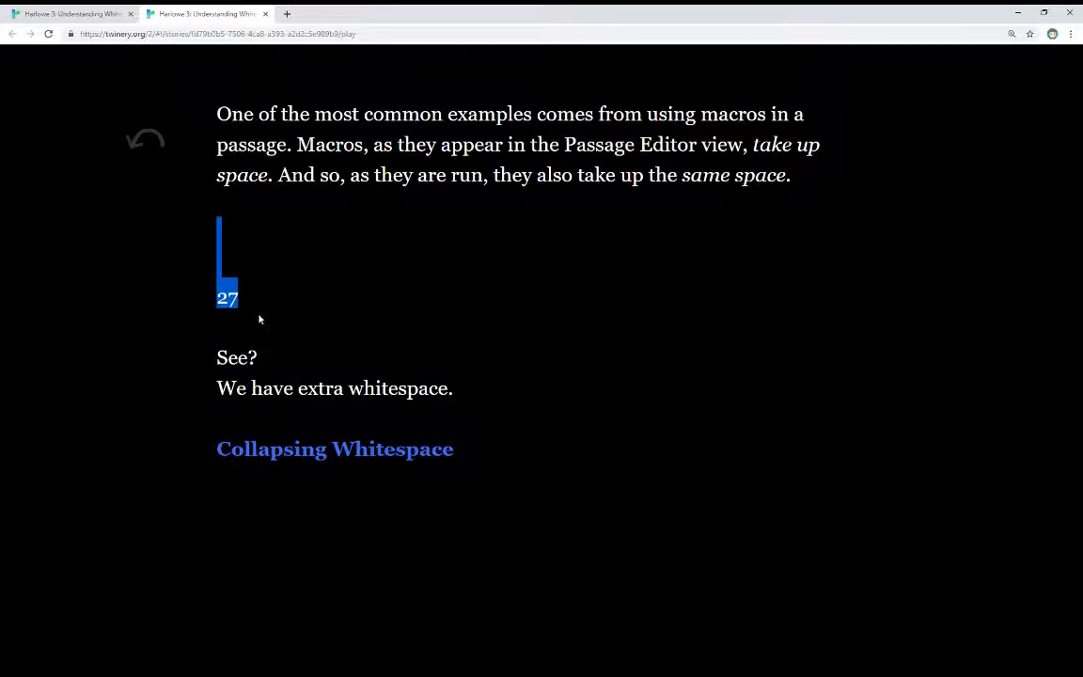
mouse_move(241, 324)
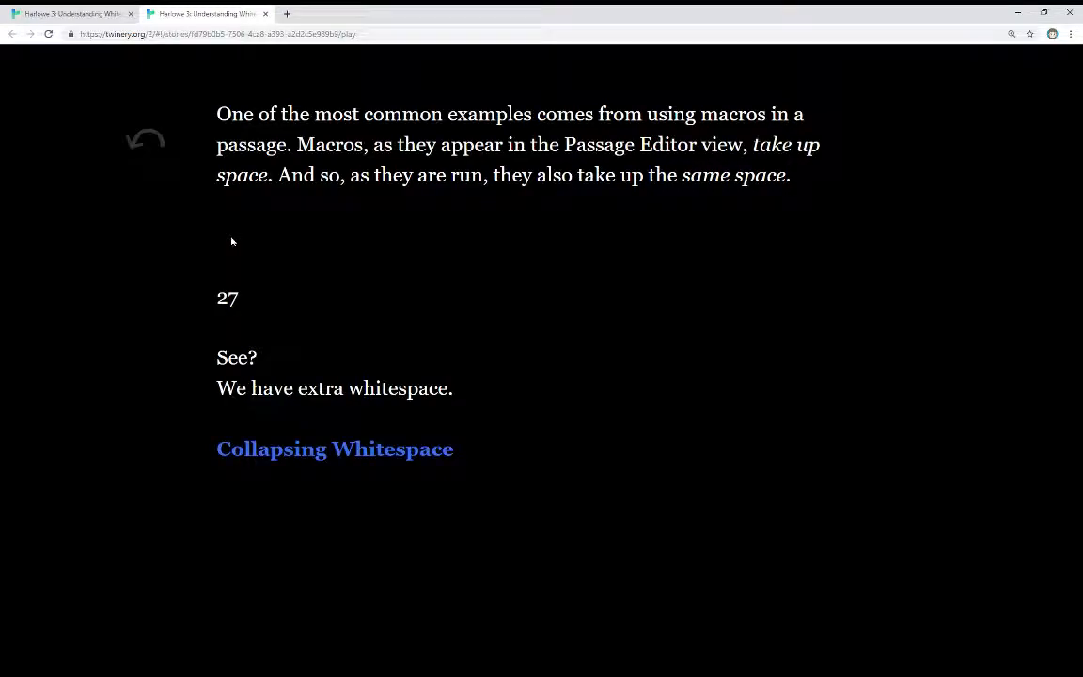
mouse_move(241, 260)
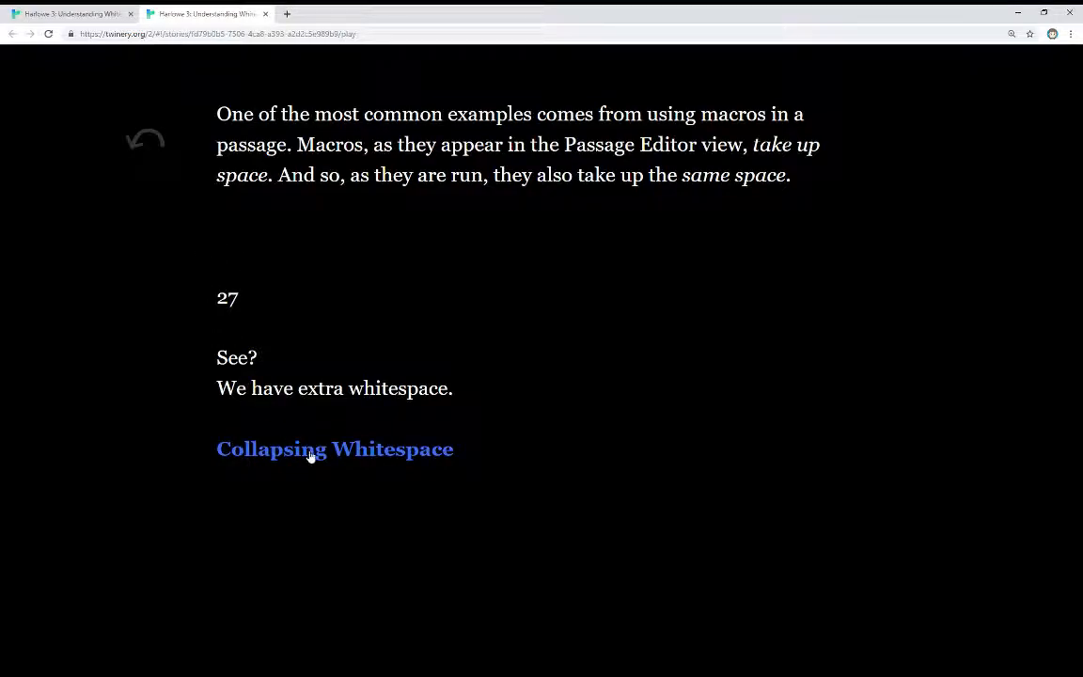
Follow the 'Collapsing Whitespace' link, compare with the previous passage, and return to it.
left_click(335, 448)
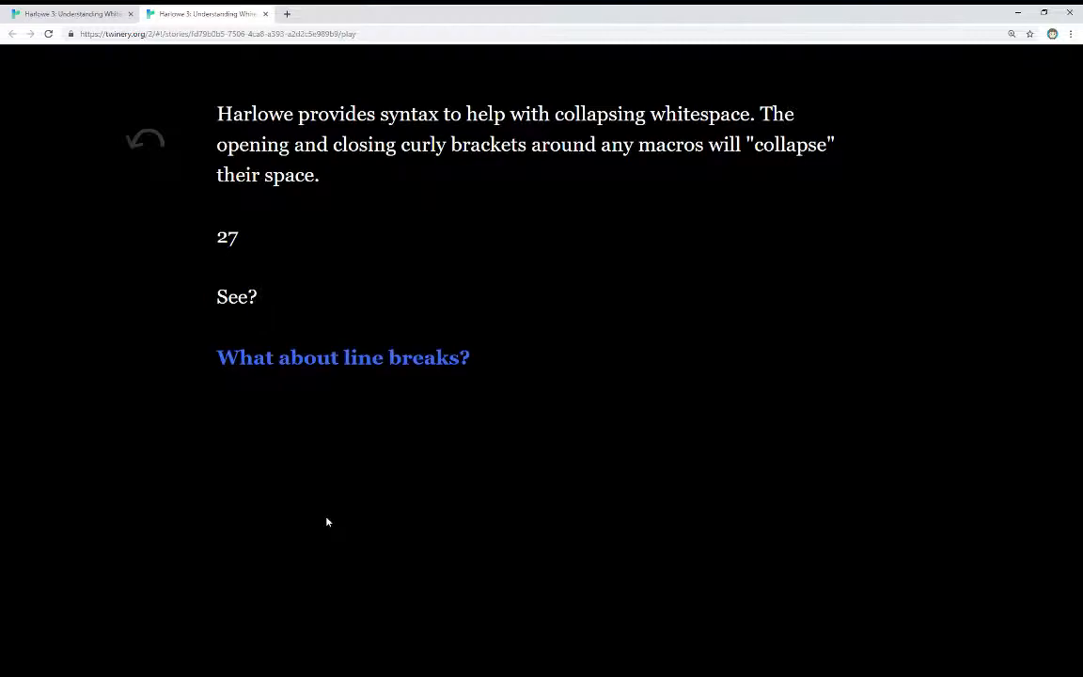
mouse_move(275, 467)
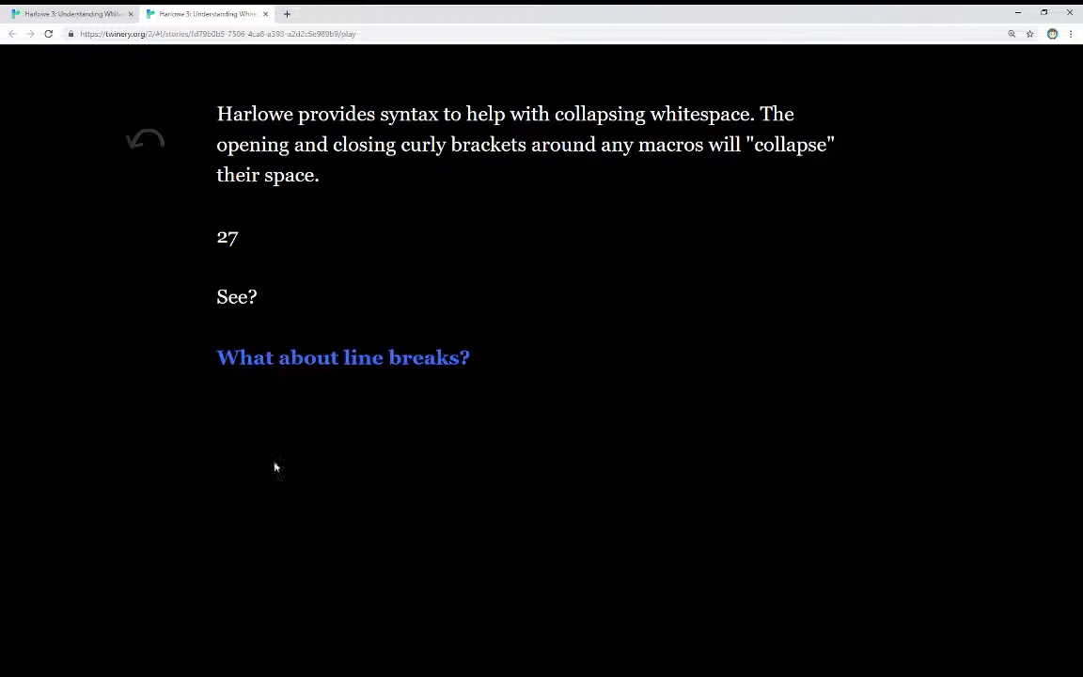
double_click(226, 237)
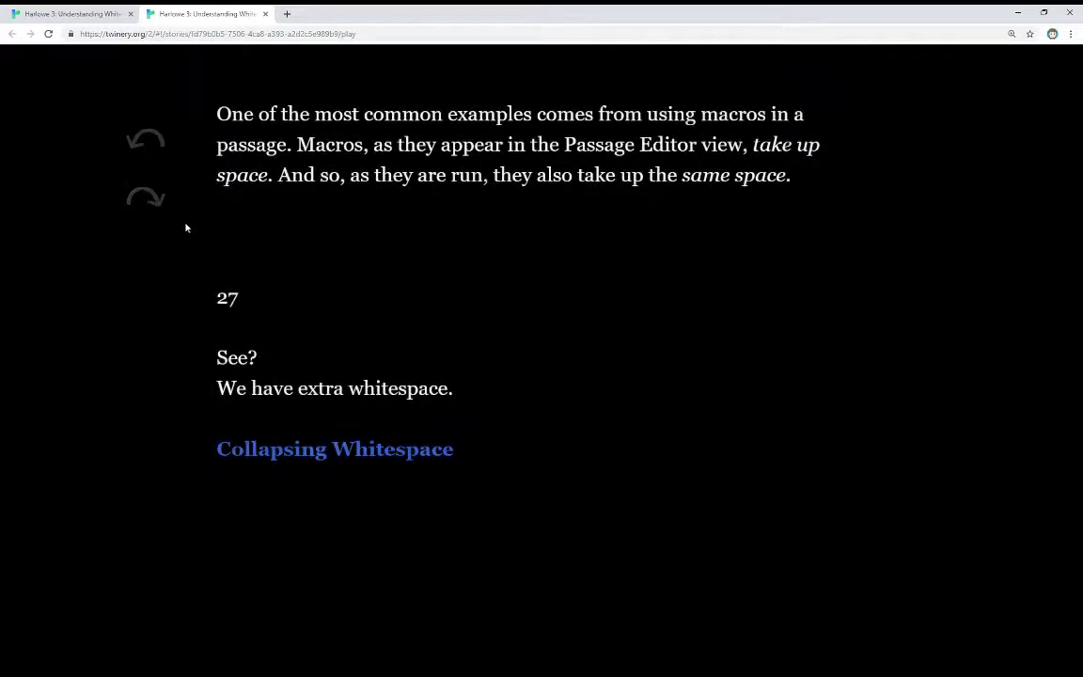
left_click(335, 448)
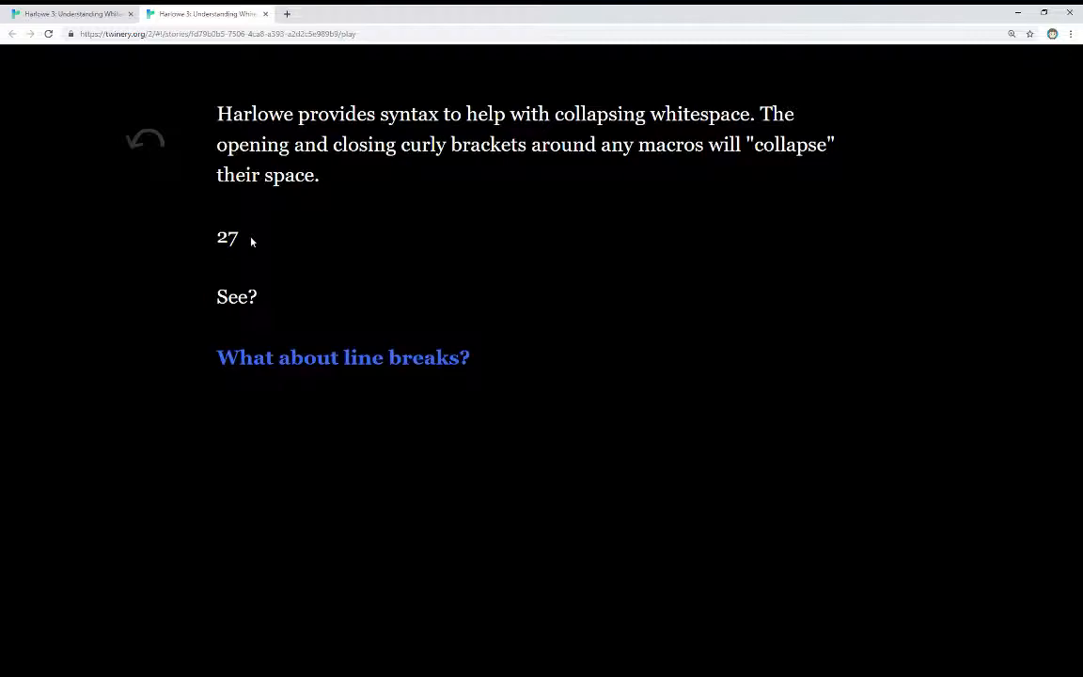
mouse_move(292, 363)
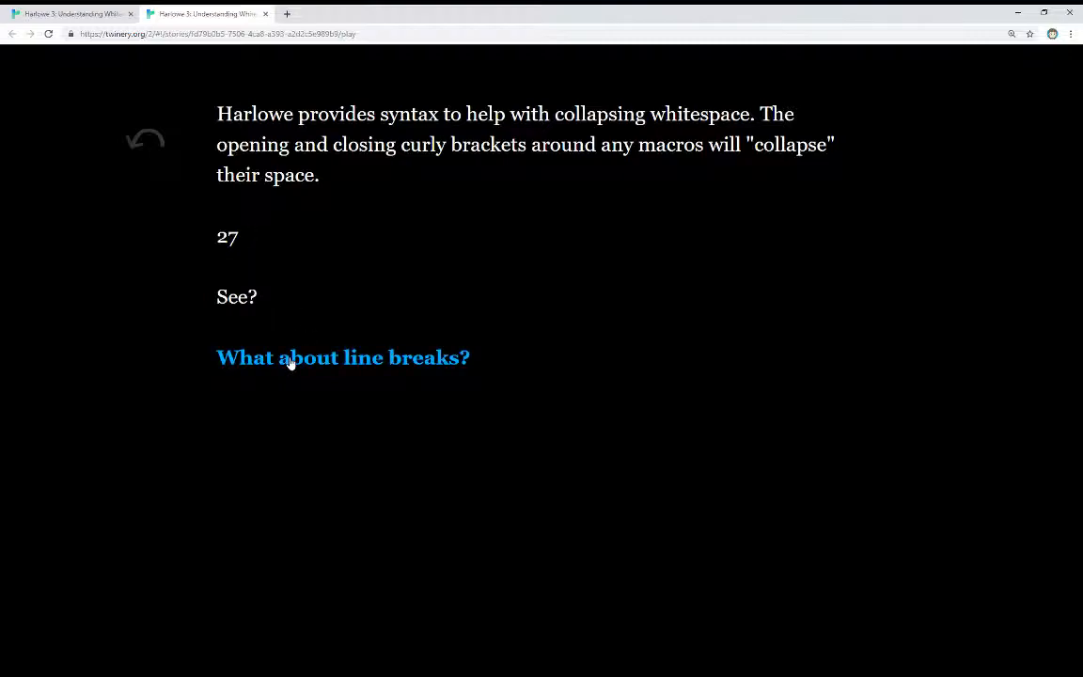
left_click(343, 357)
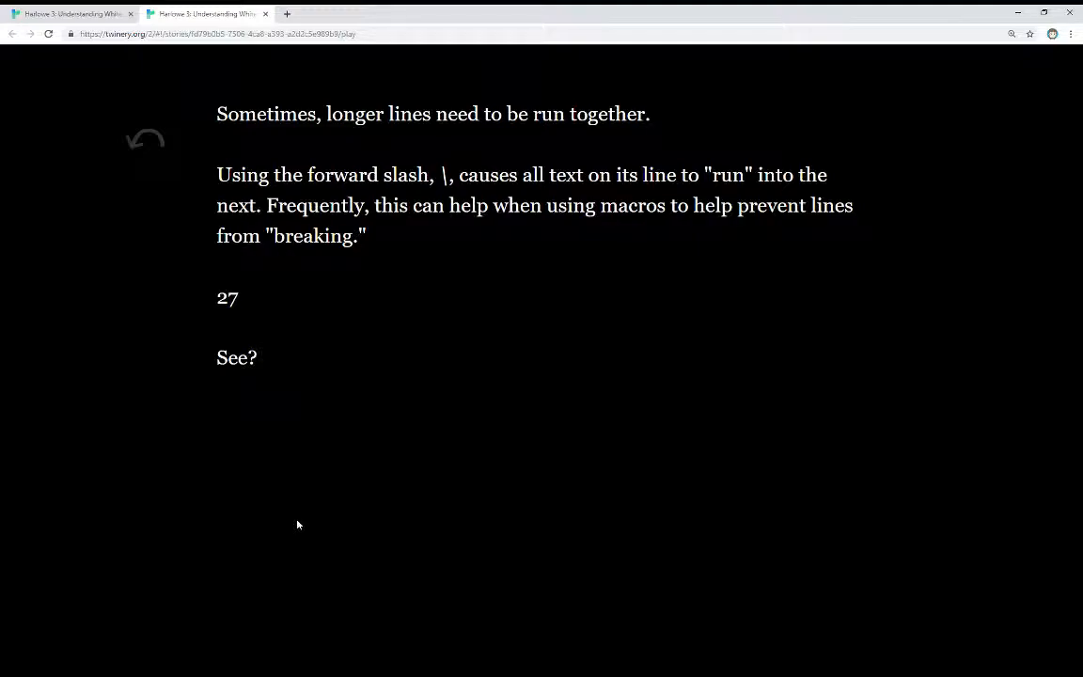
mouse_move(259, 308)
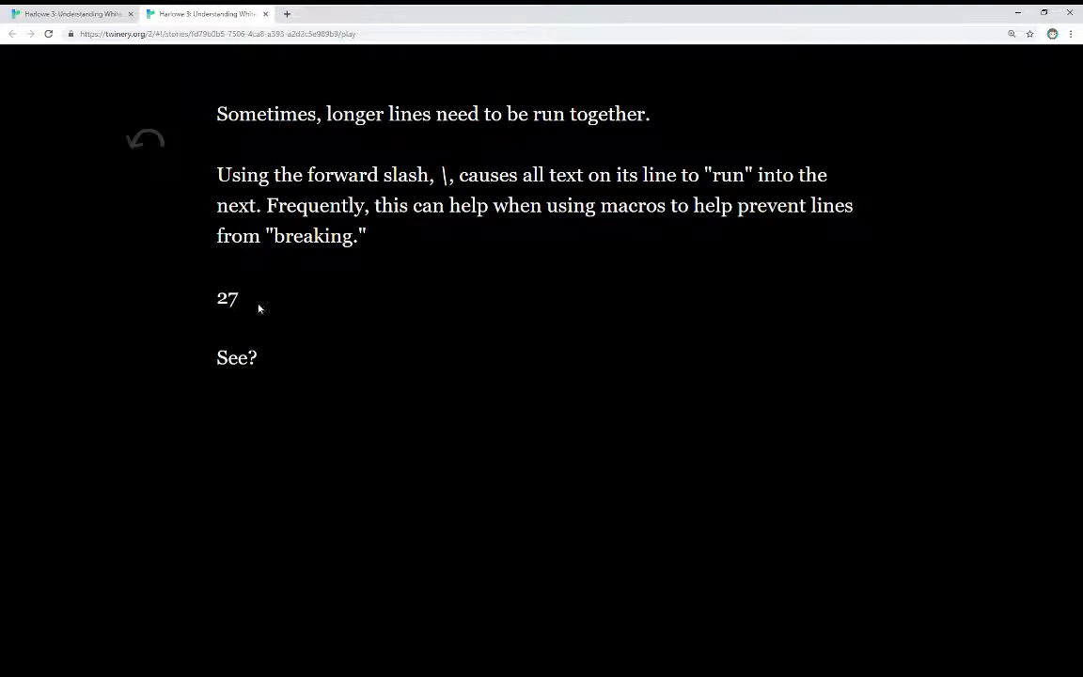
double_click(226, 297)
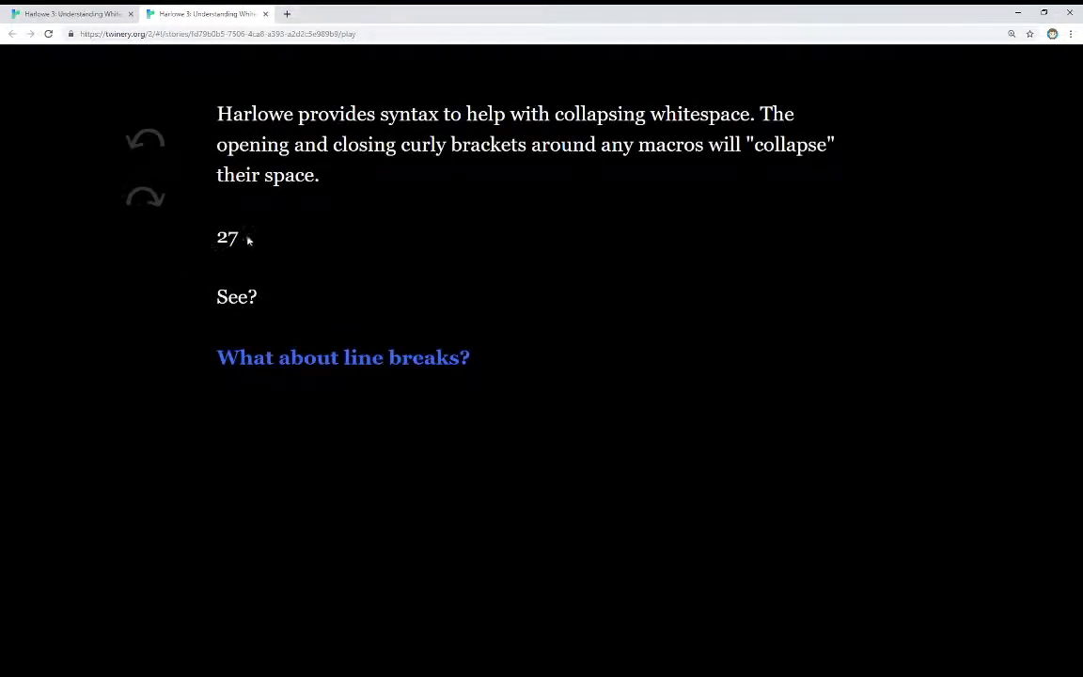
double_click(226, 237)
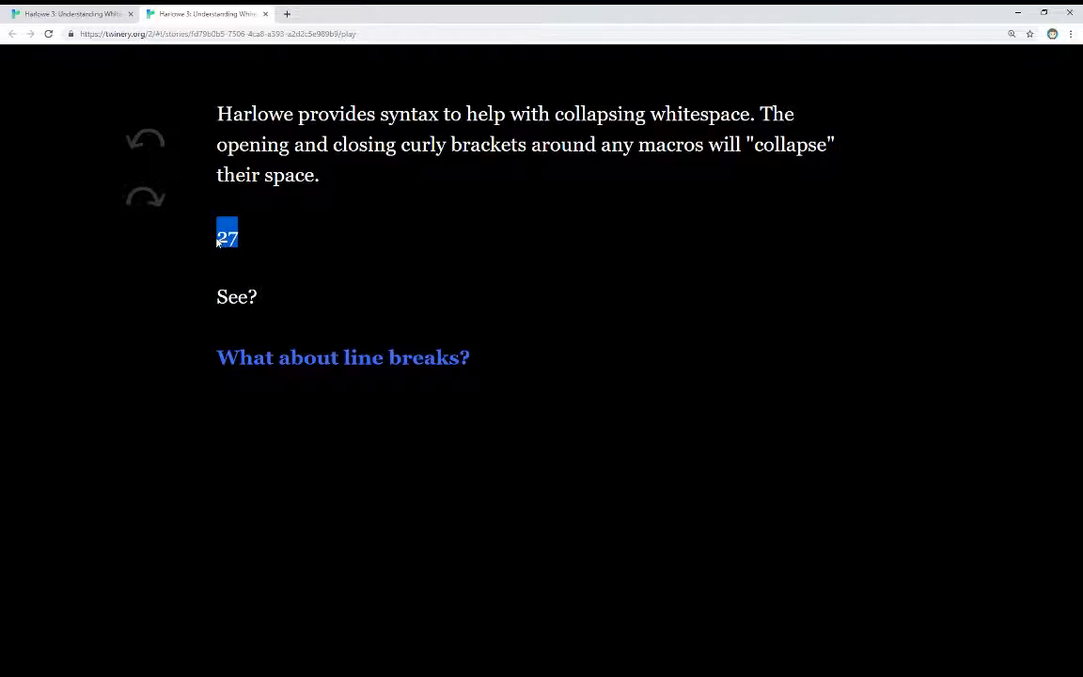
Edit the 'Where did these extra lines come from?' passage and highlight its three macro lines.
left_click(11, 34)
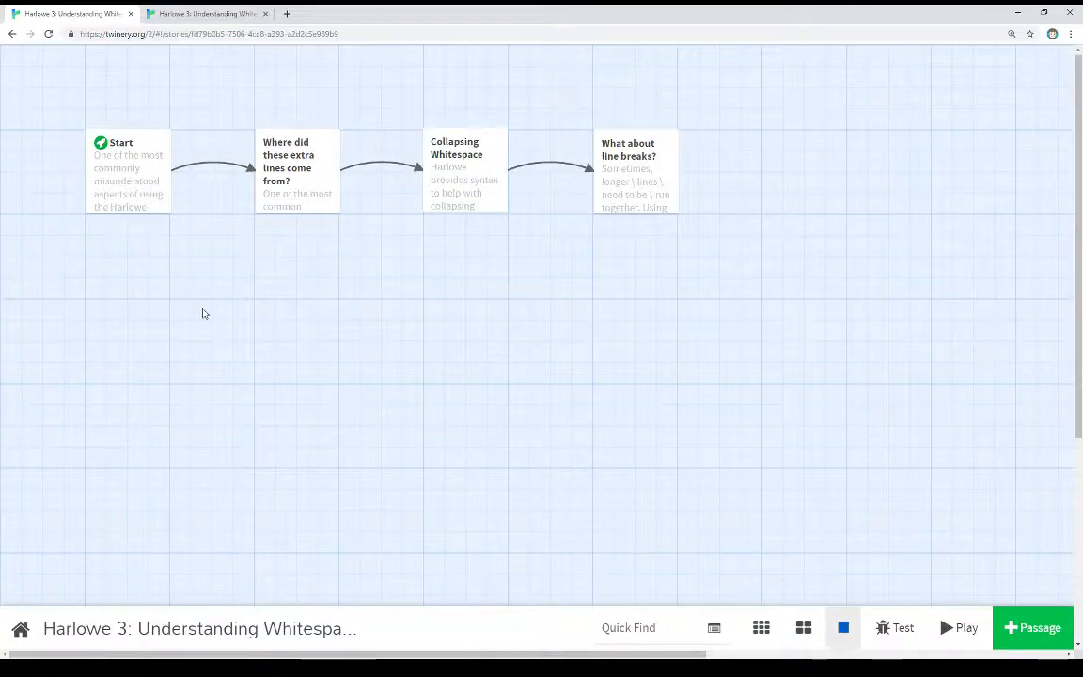
double_click(297, 169)
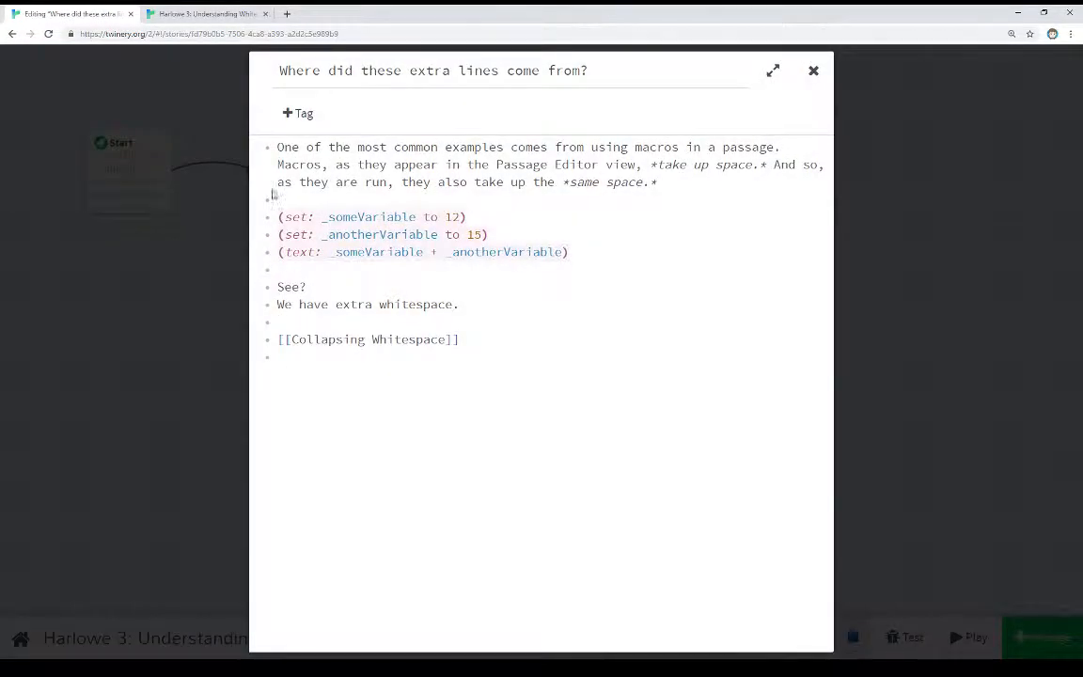
left_click_drag(279, 210, 574, 252)
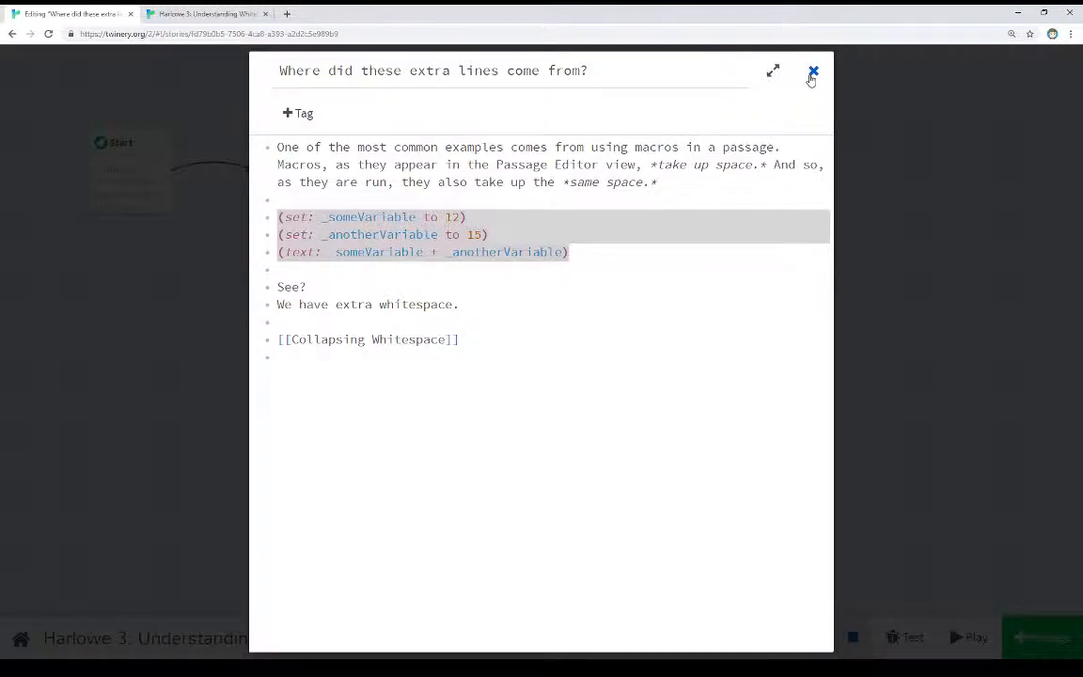
Edit the Collapsing Whitespace passage and select a line of its curly-bracketed macro code.
left_click(813, 71)
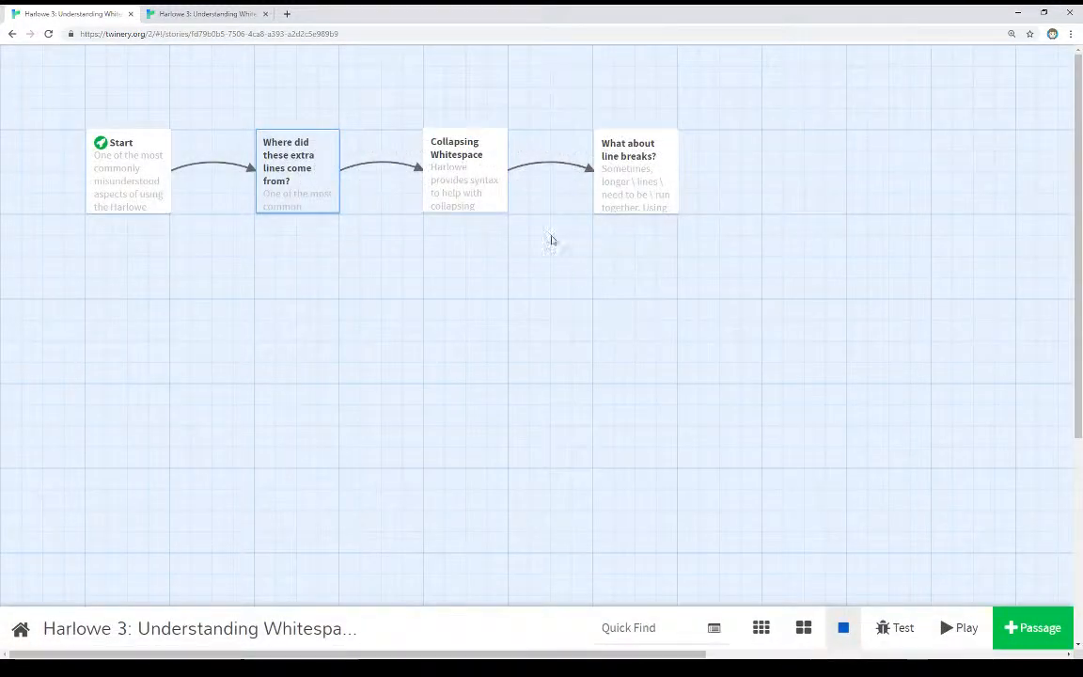
double_click(465, 169)
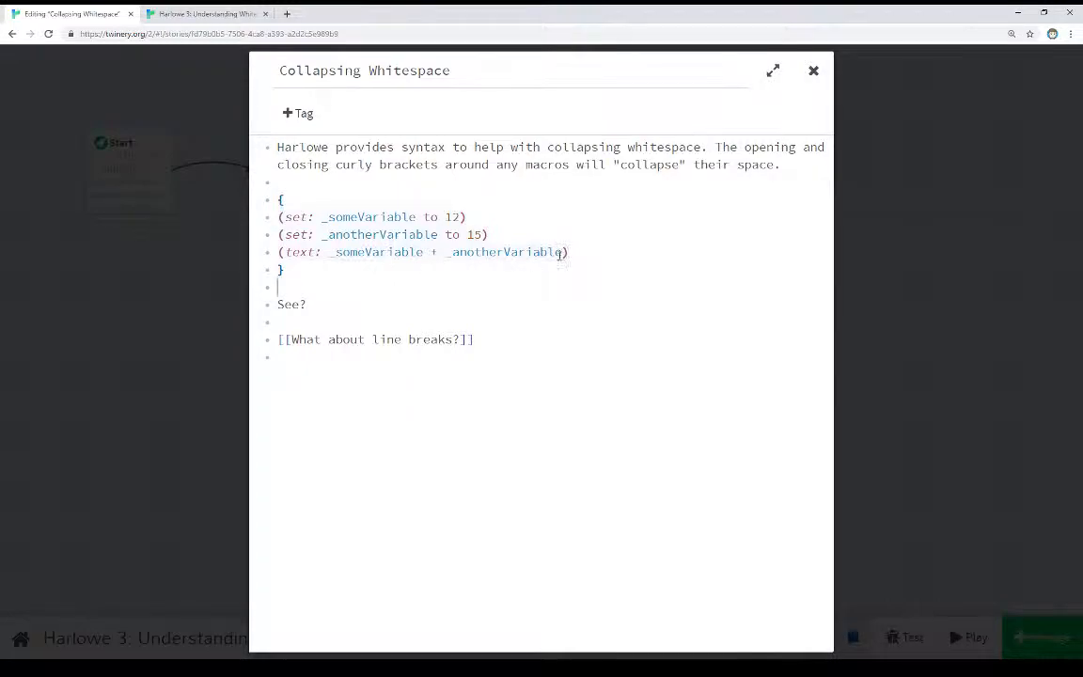
triple_click(423, 252)
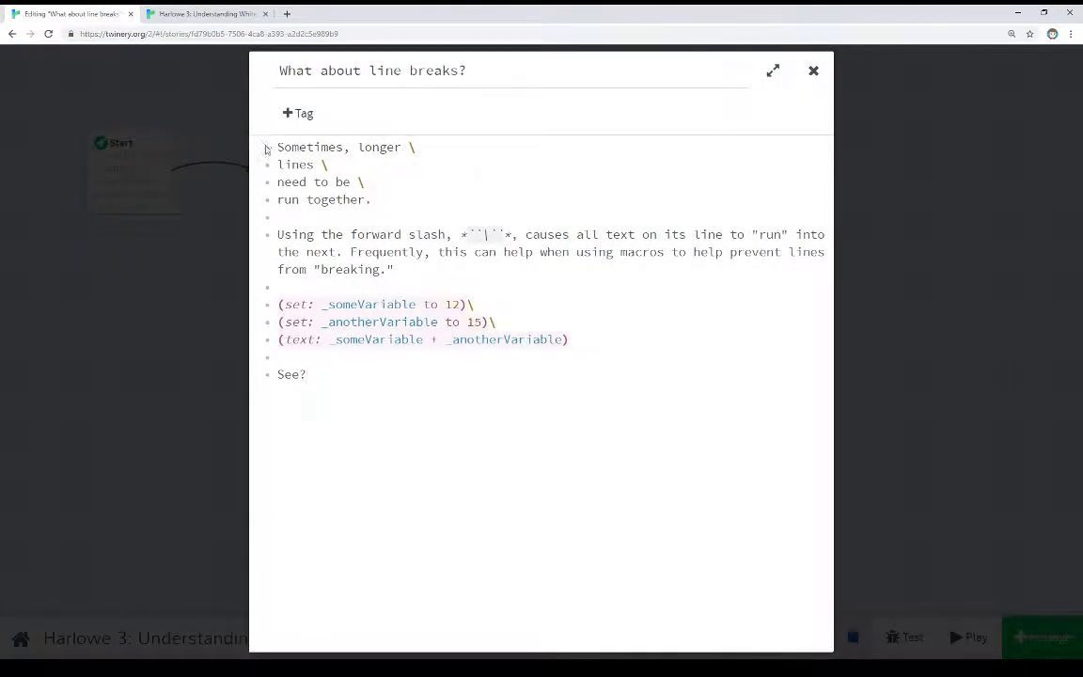
Highlight the backslash-joined lines and a line-ending backslash in the line-breaks passage.
left_click_drag(278, 147, 372, 200)
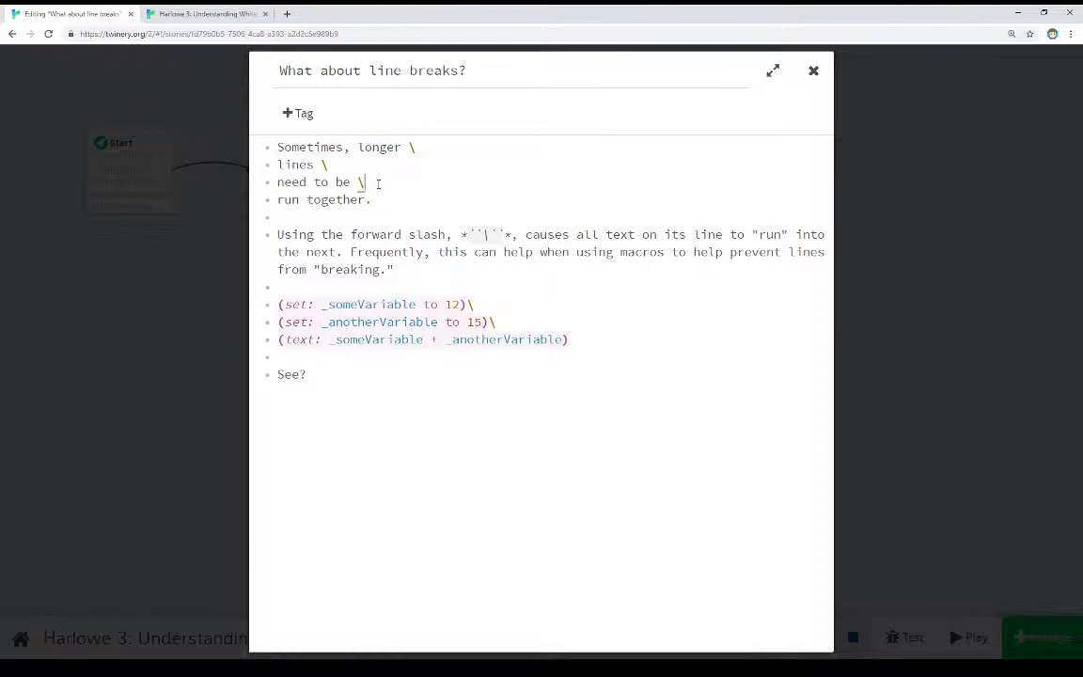
left_click_drag(279, 305, 485, 322)
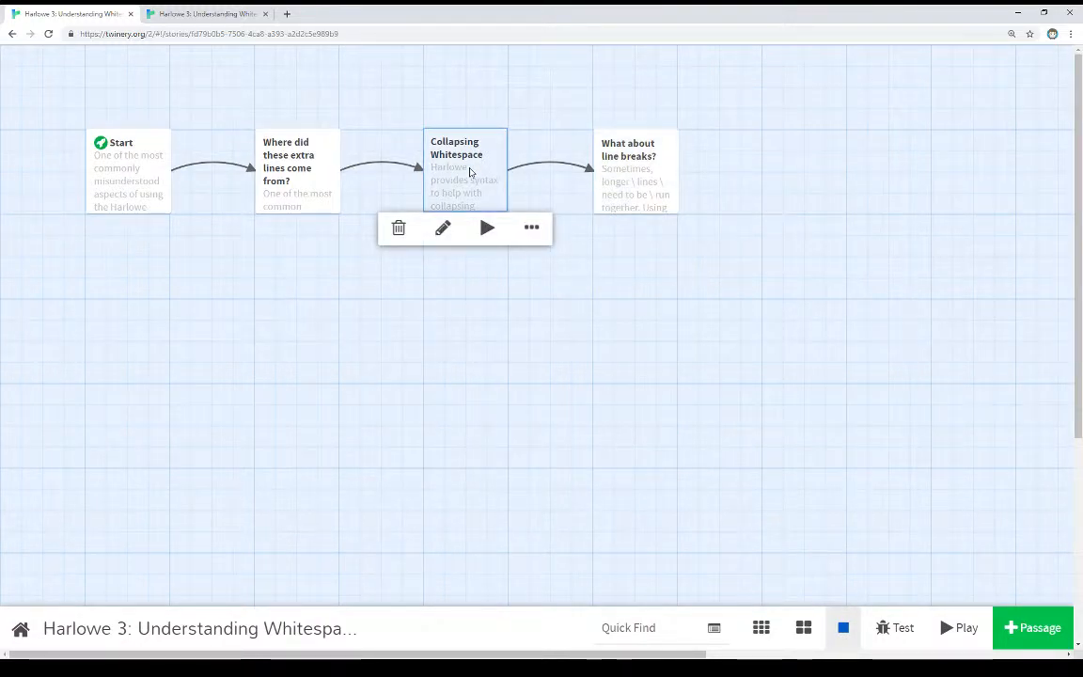
left_click(442, 227)
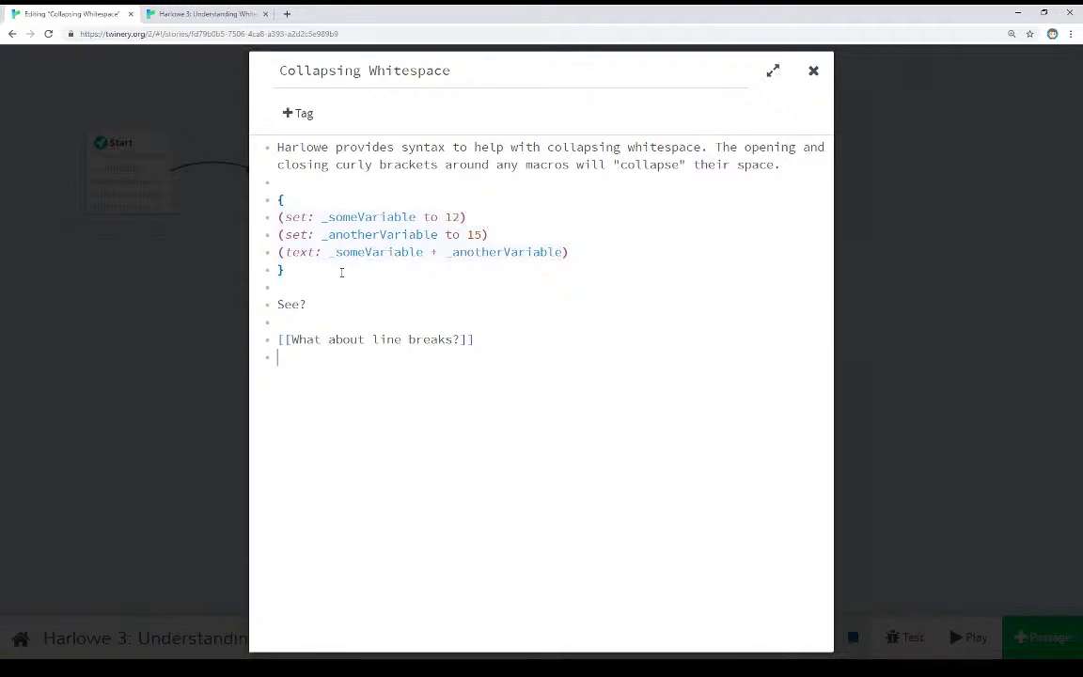
left_click(812, 71)
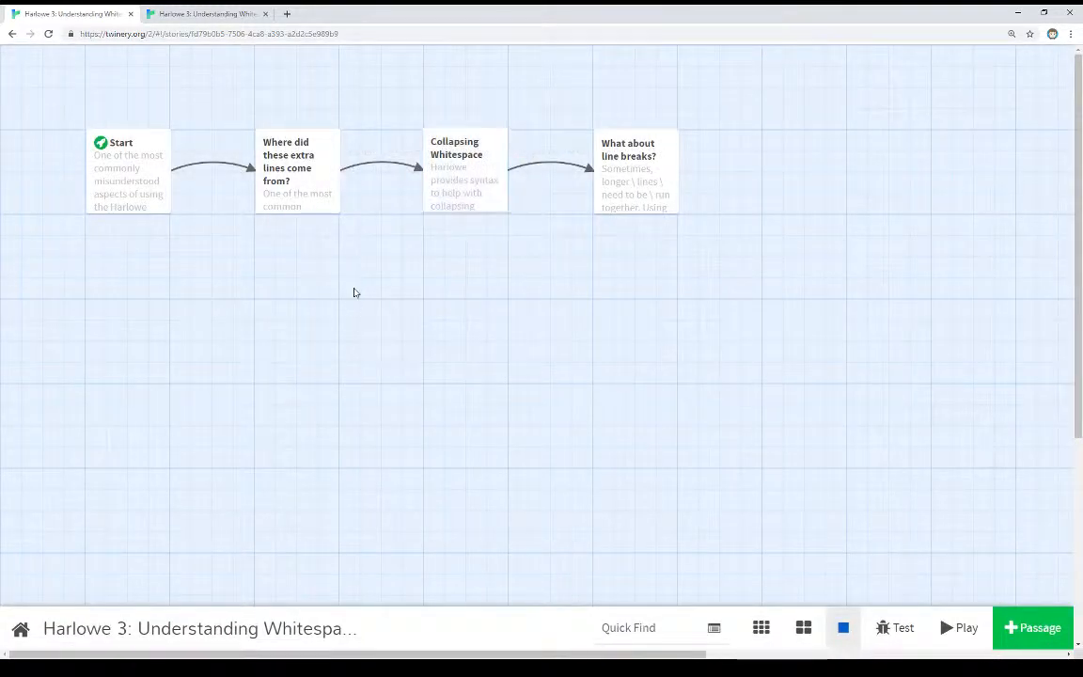